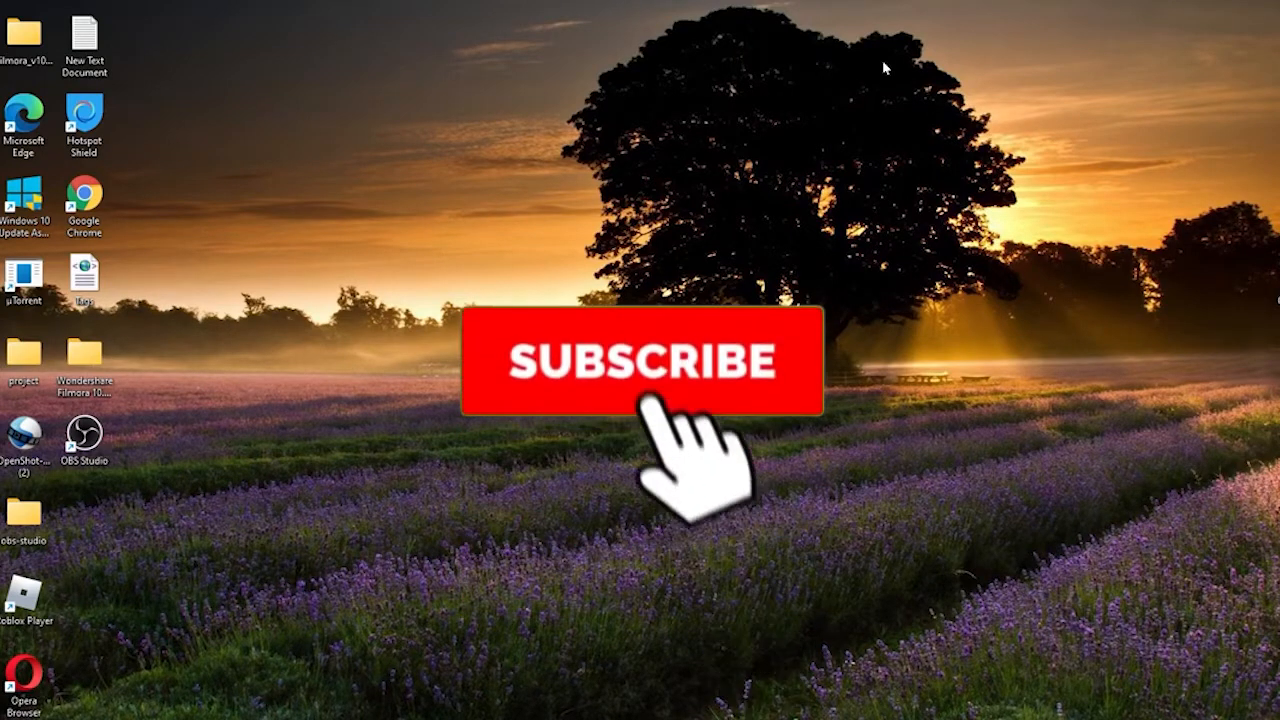
Launch Microsoft Edge from the desktop shortcut.
left_click(640, 360)
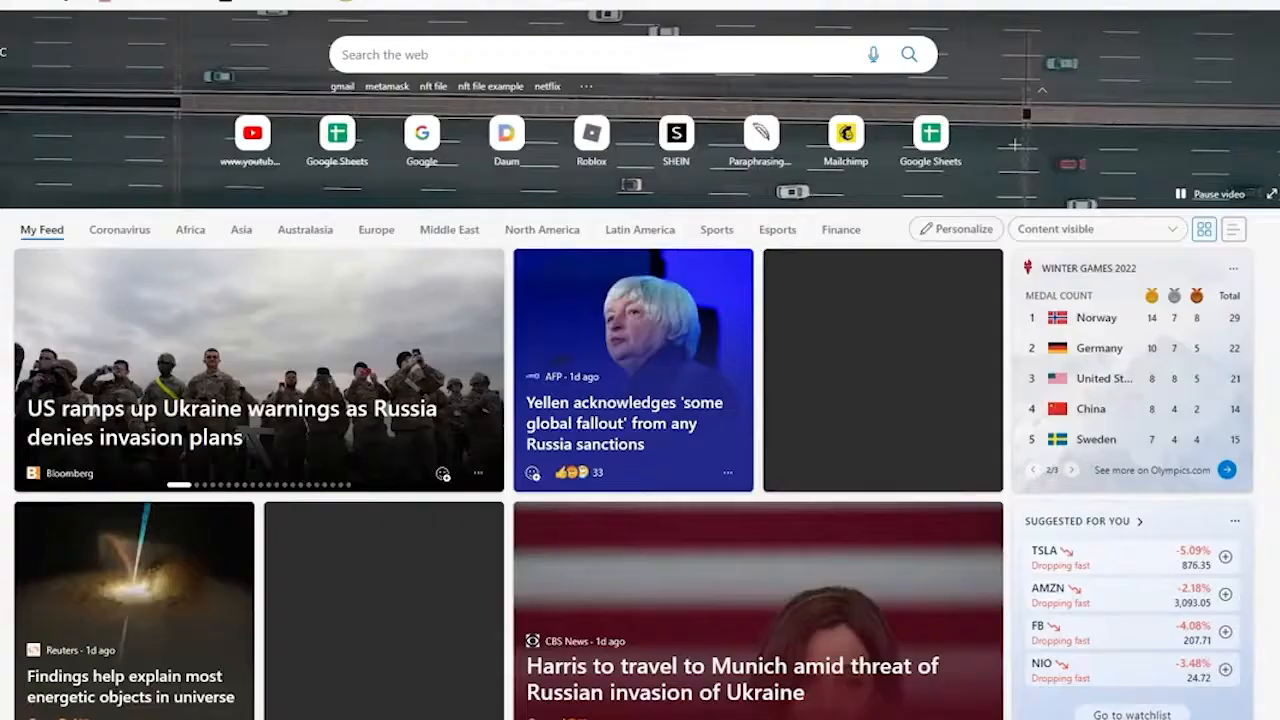
Navigate to opensea.io to load the OpenSea marketplace homepage.
type("opensea.io")
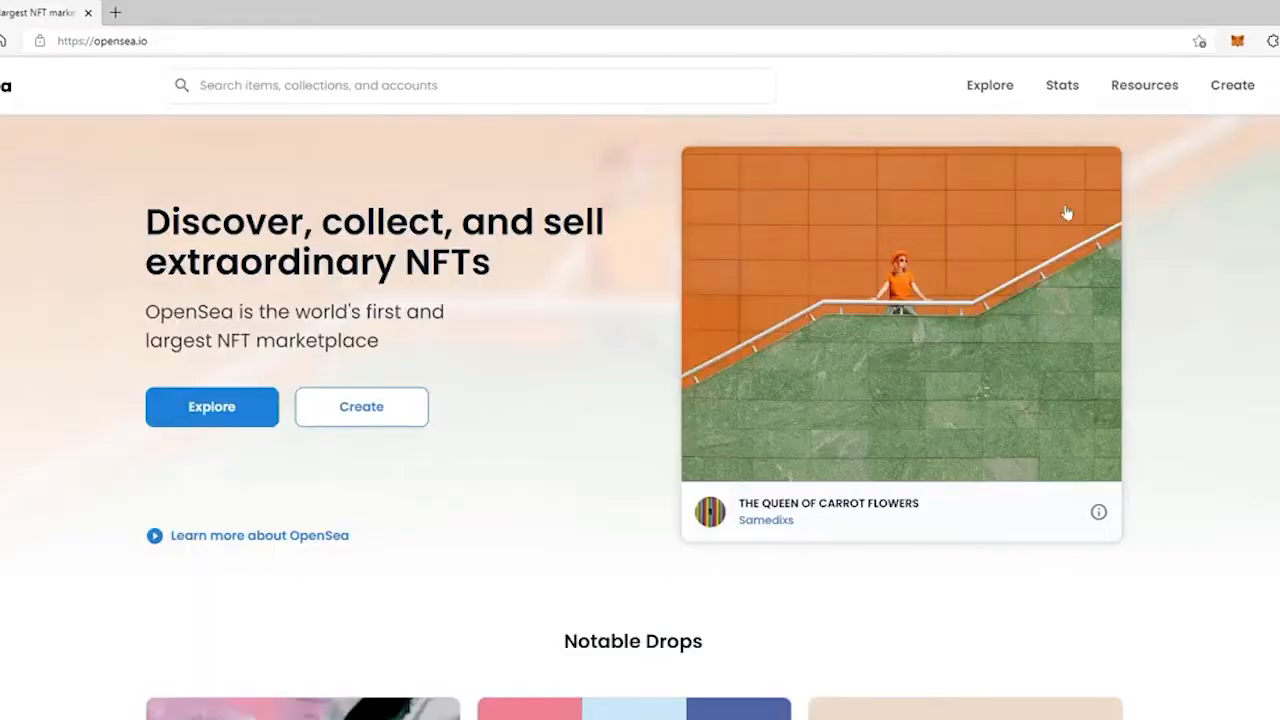
mouse_move(616, 504)
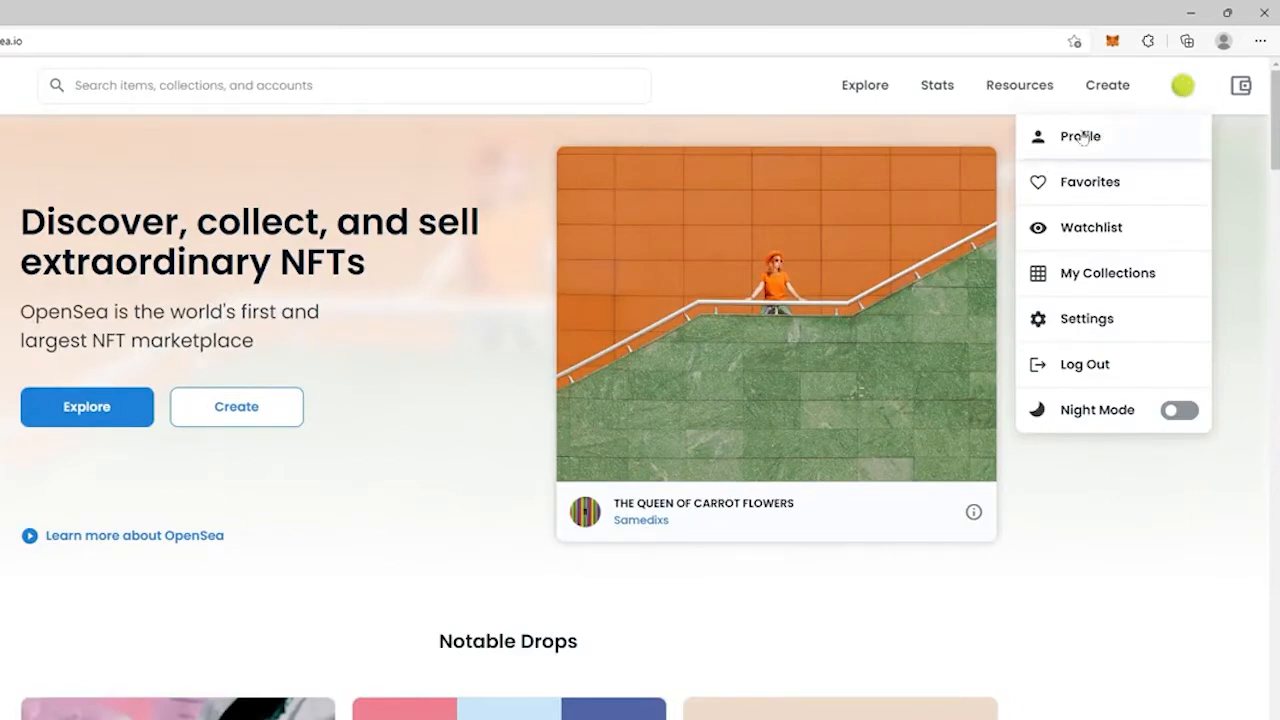
Go to the account profile and open the 'My Nfts' item page.
left_click(1080, 136)
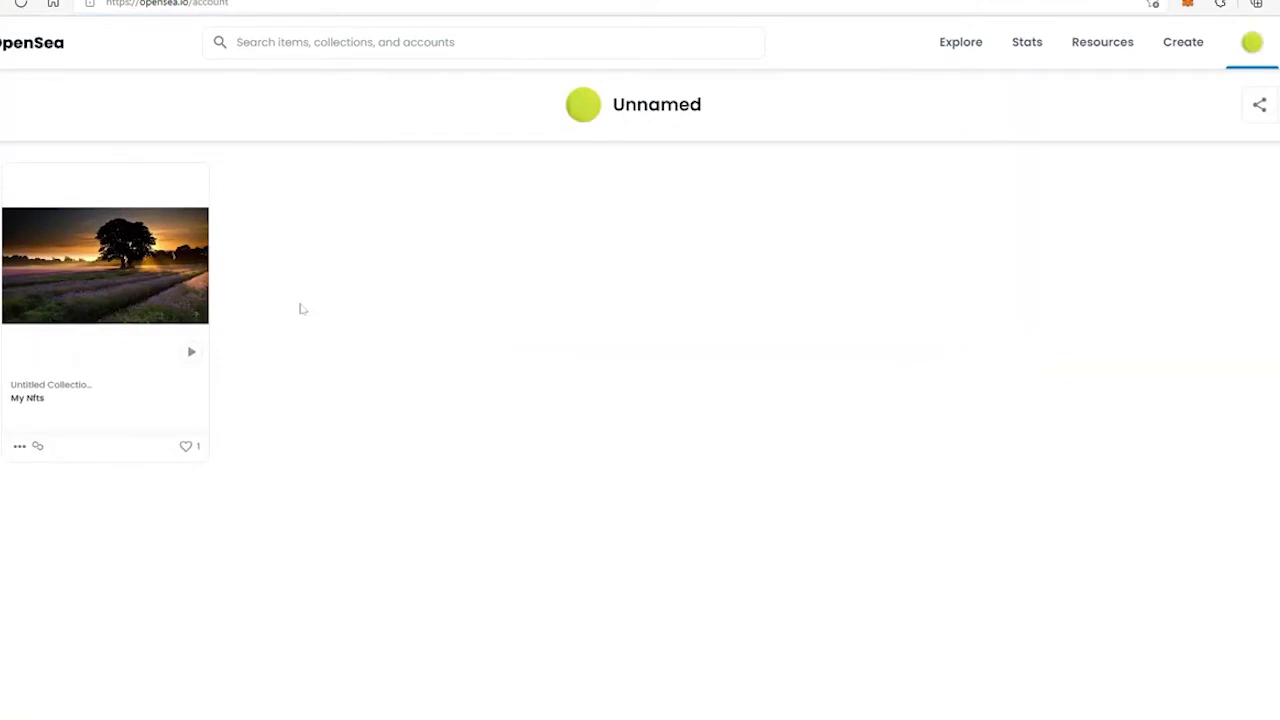
left_click(104, 264)
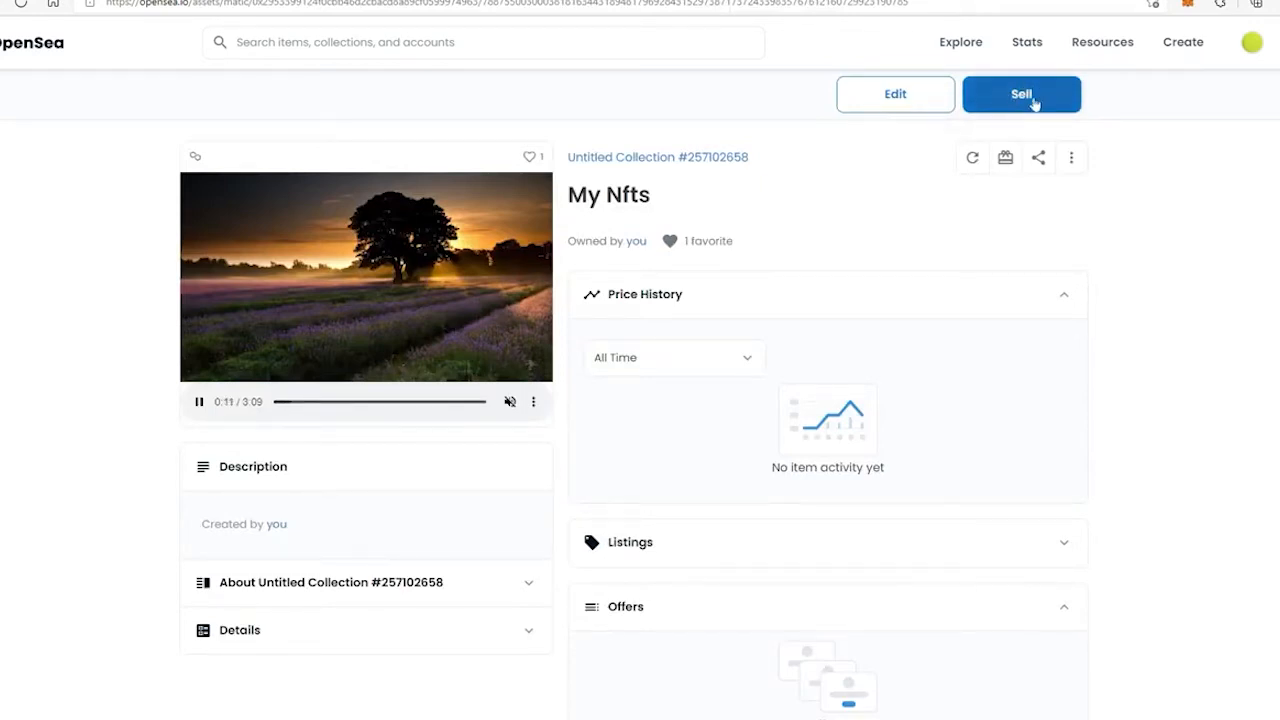
Begin a sale listing for 'My Nfts' with a price of 655 ETH.
left_click(1020, 94)
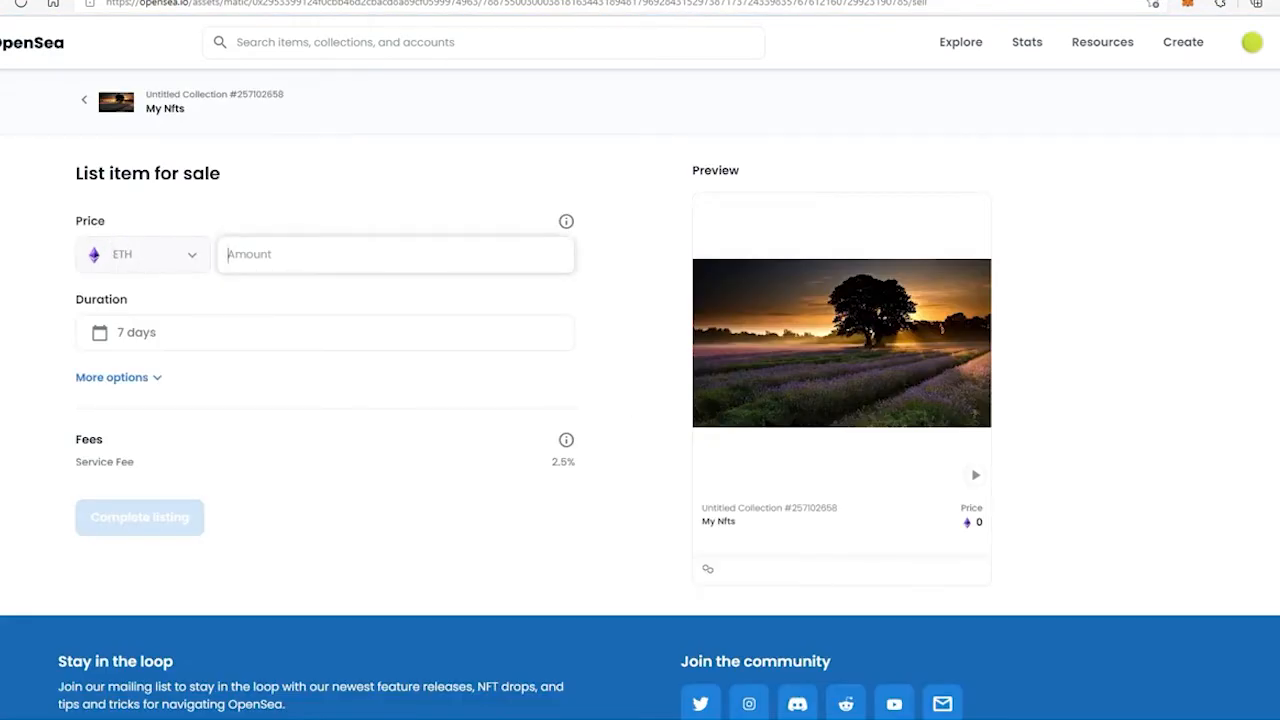
type("65")
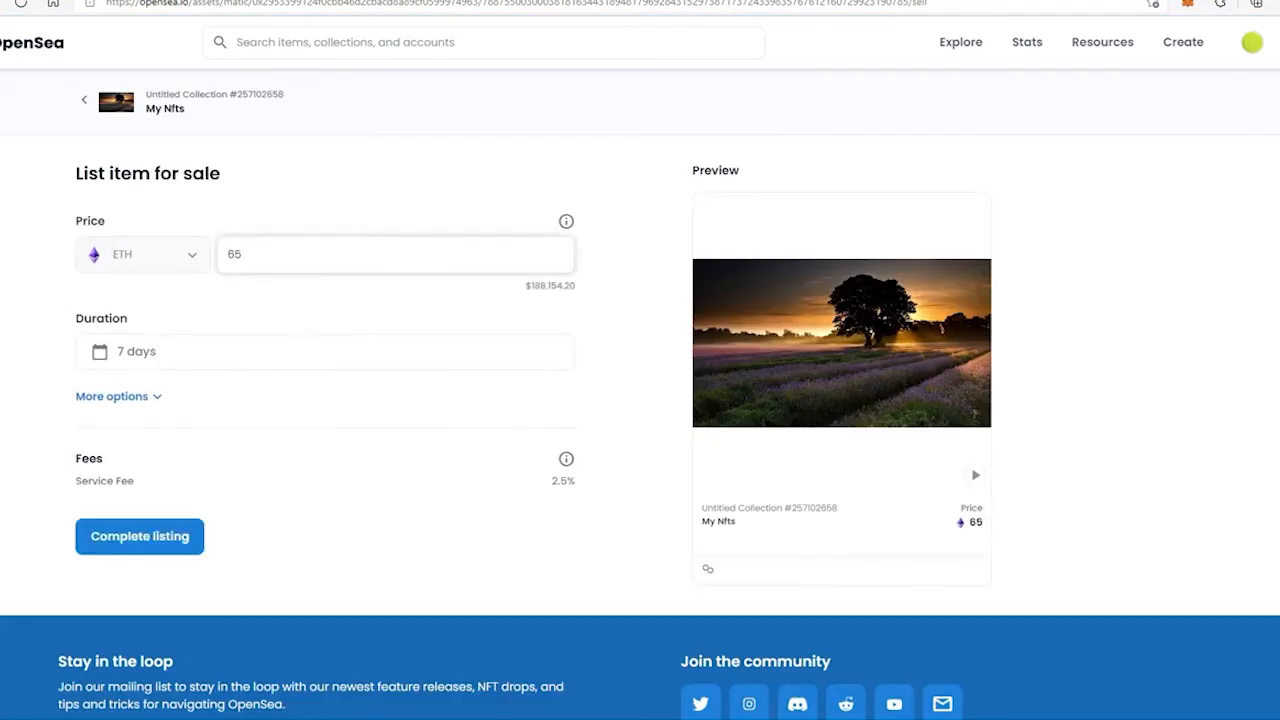
type("5")
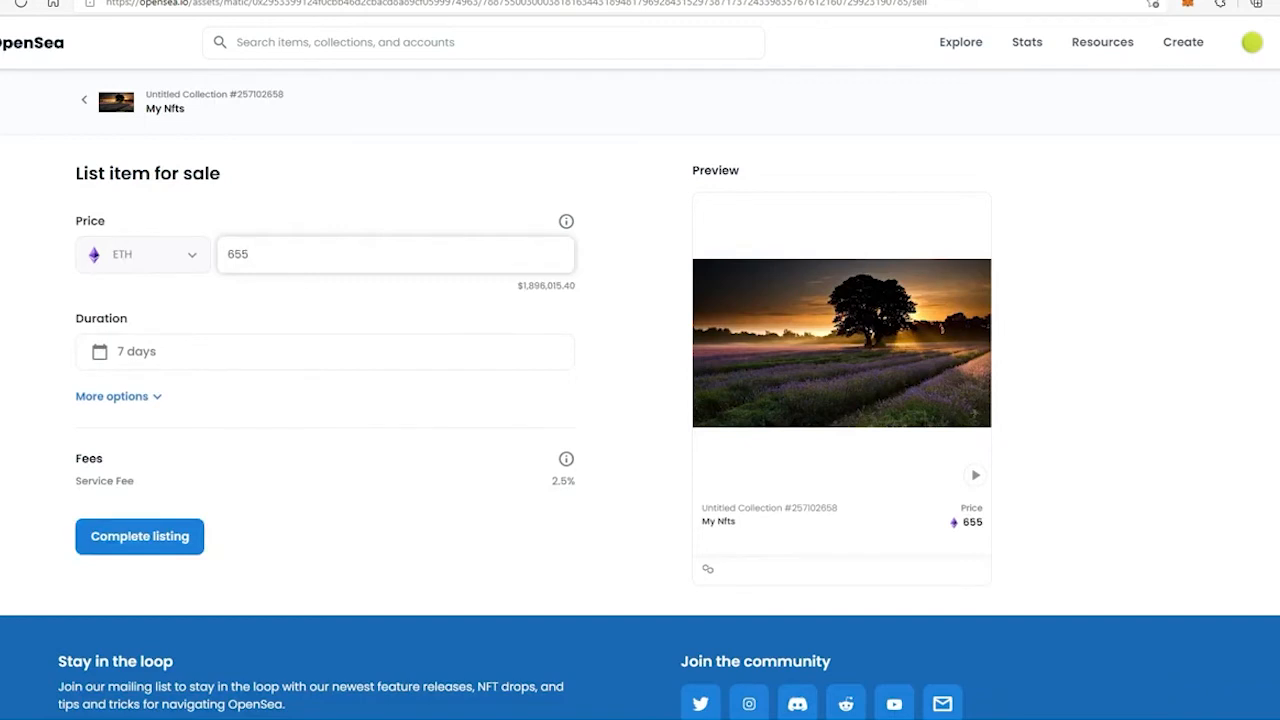
Review the listing's preset date-range choices, leaving the 7-day duration set.
left_click(324, 352)
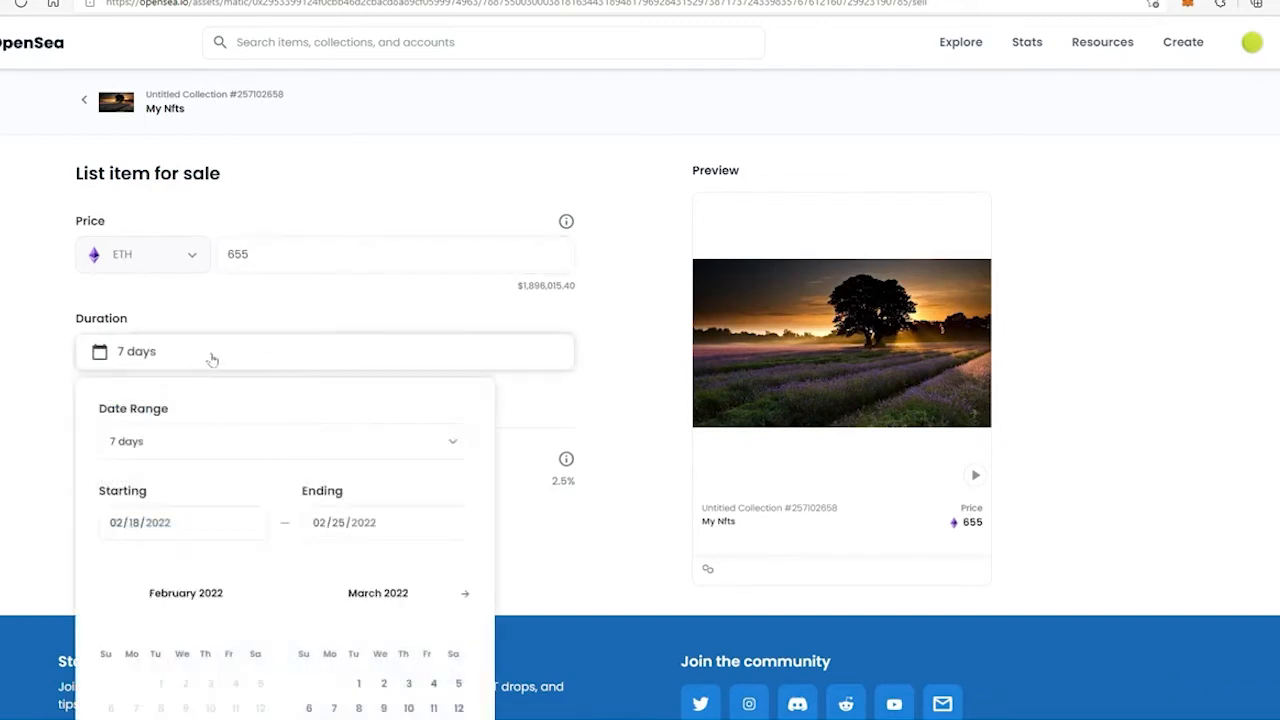
mouse_move(210, 350)
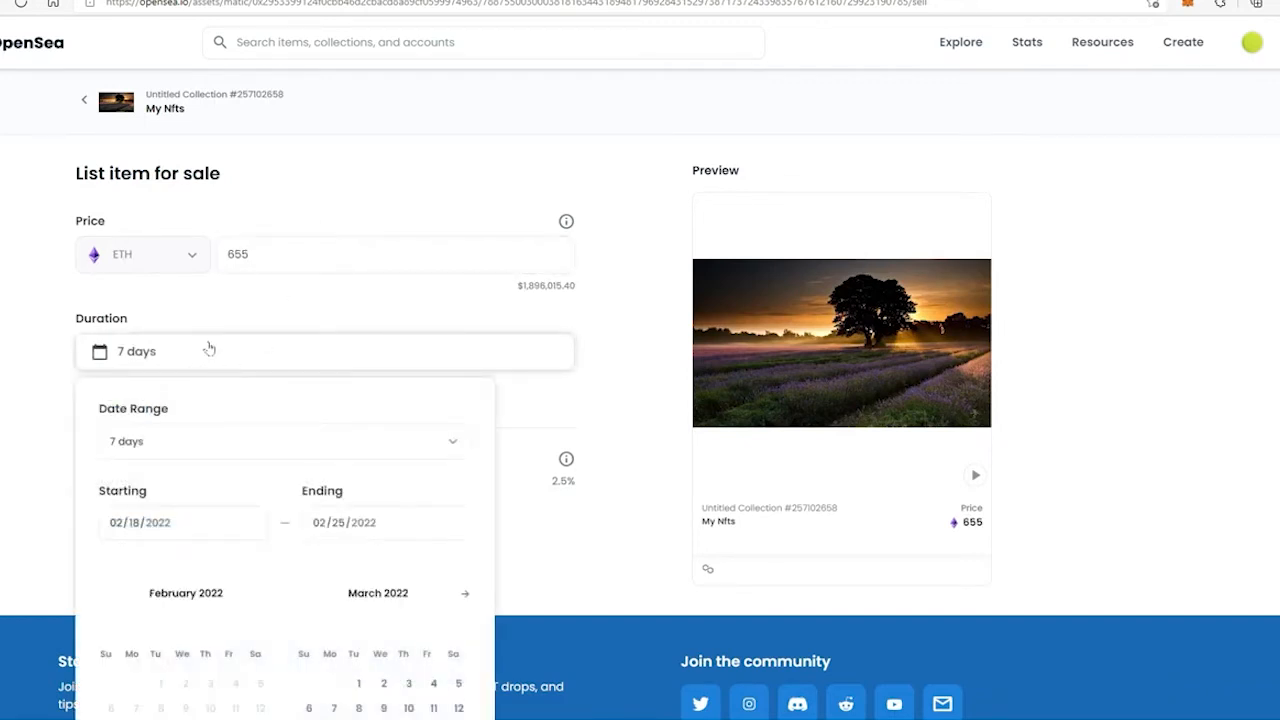
scroll("down", 3)
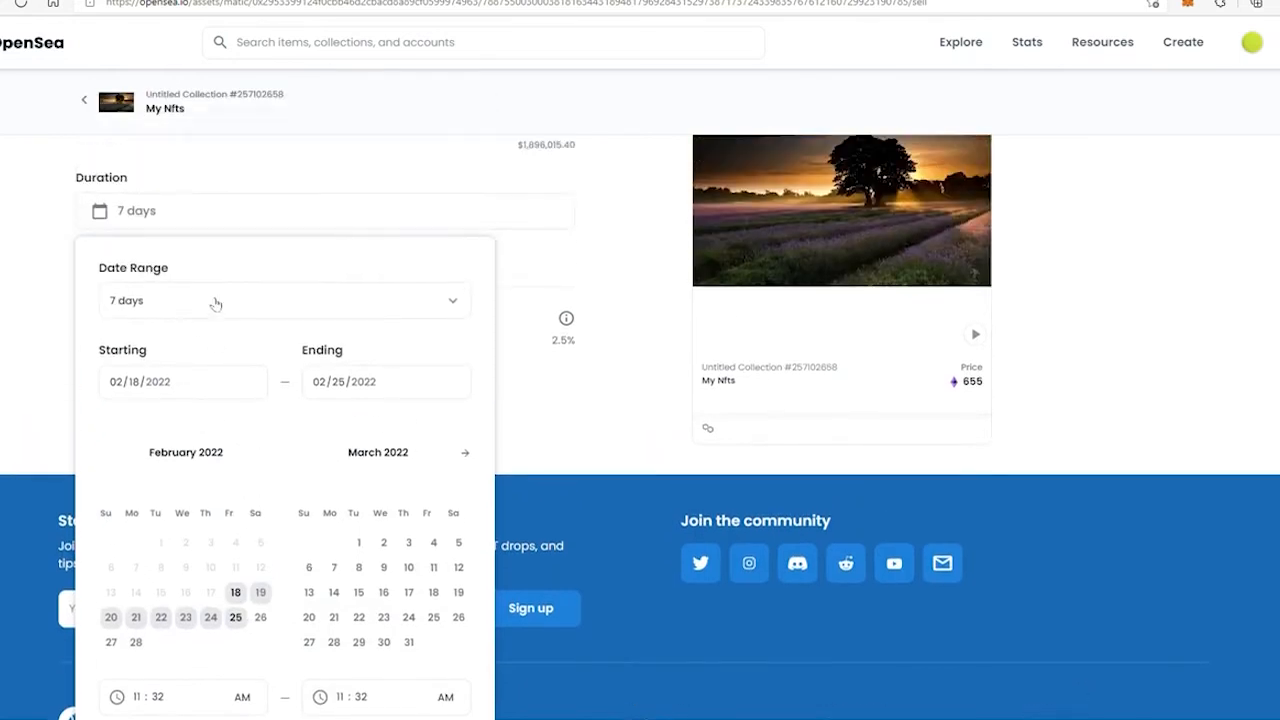
left_click(284, 300)
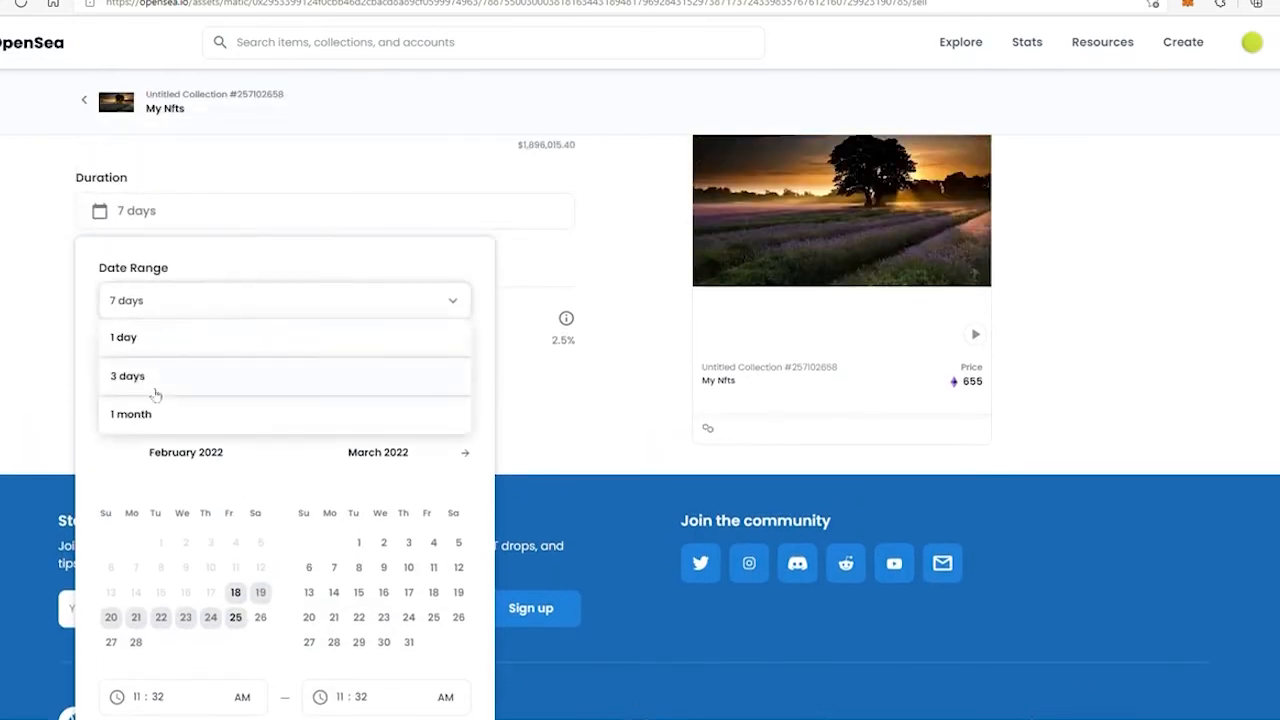
scroll("down", 3)
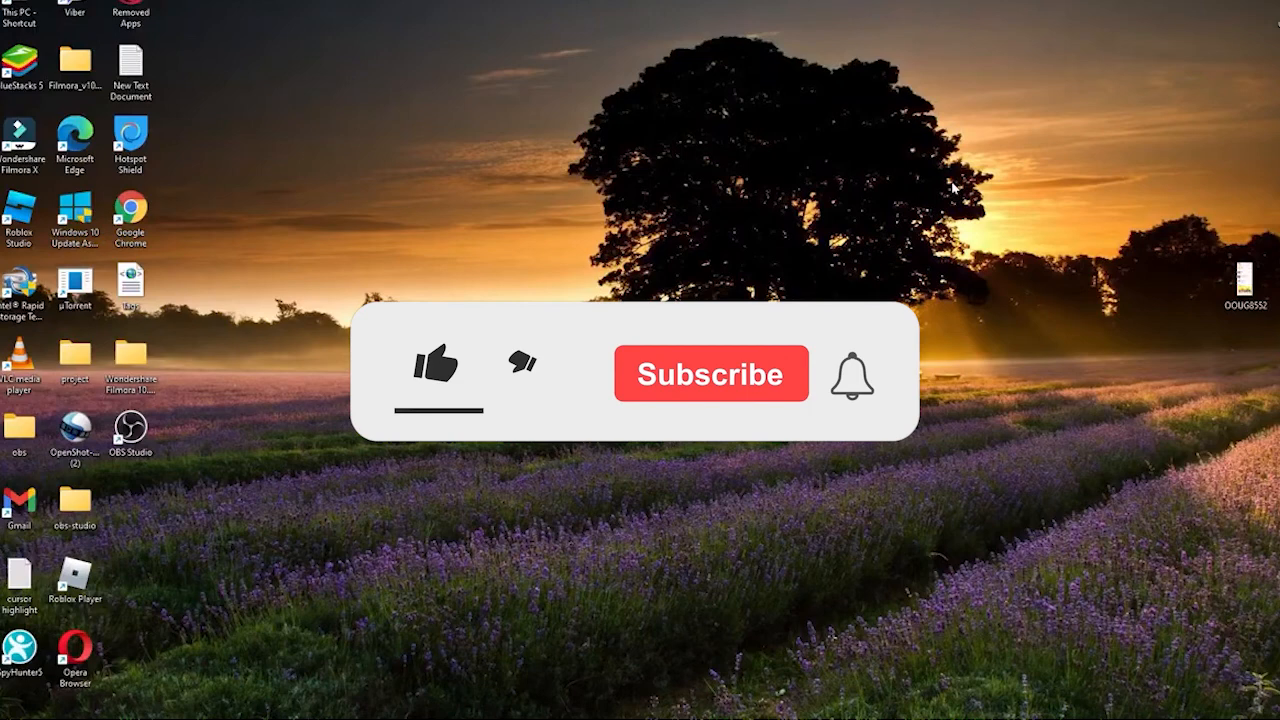
left_click(436, 370)
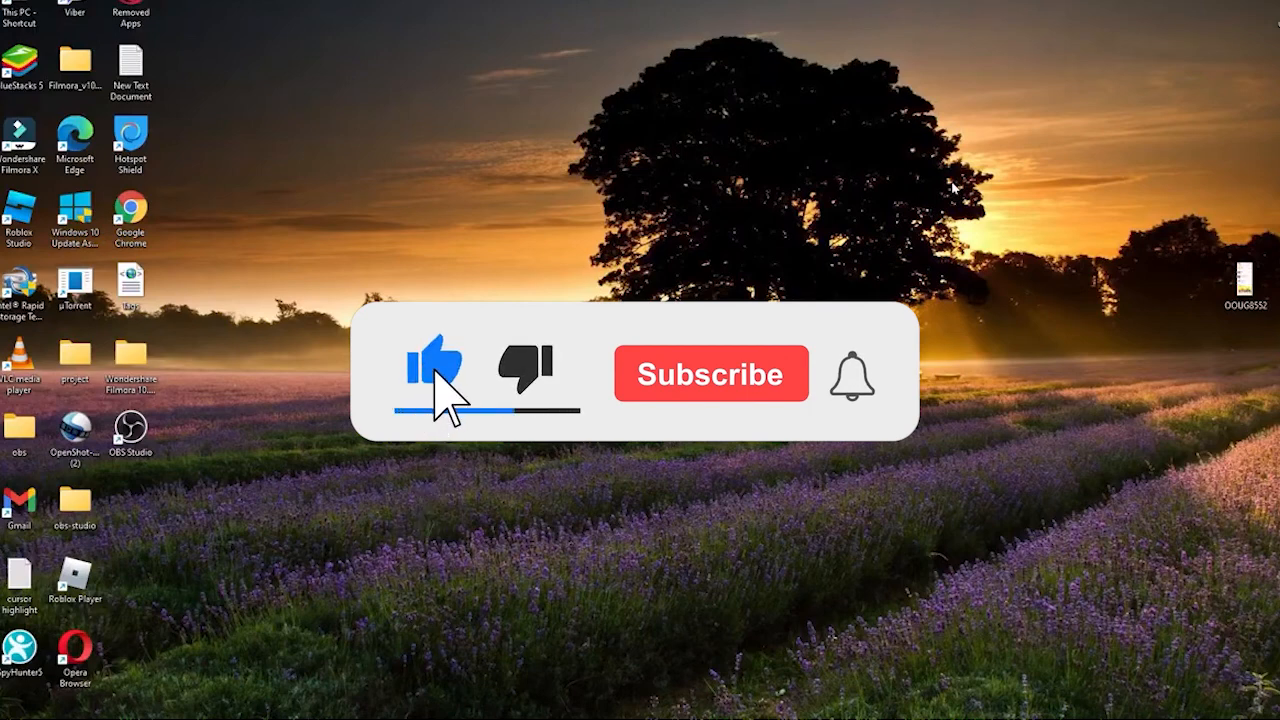